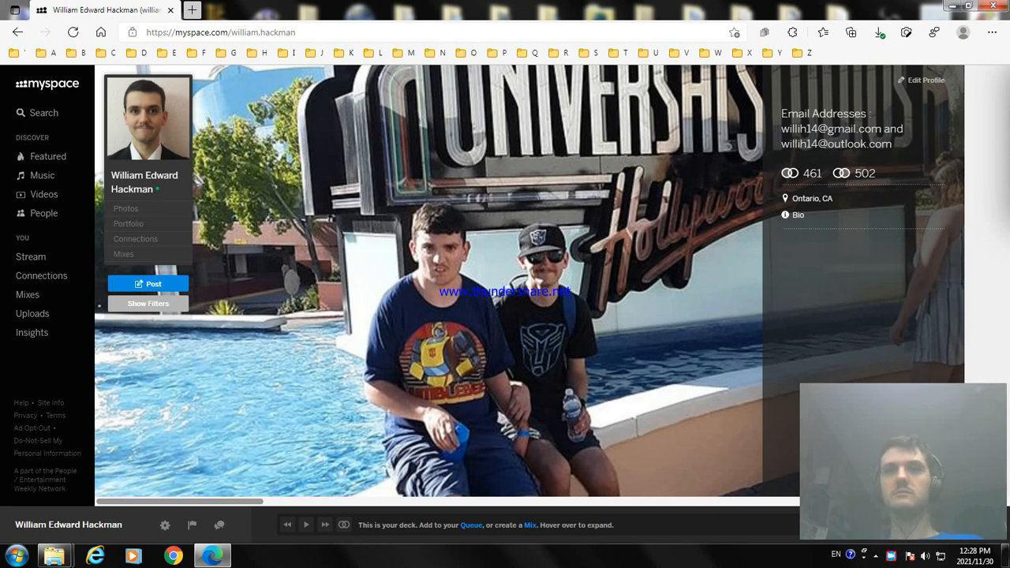
pyautogui.moveTo(55, 556)
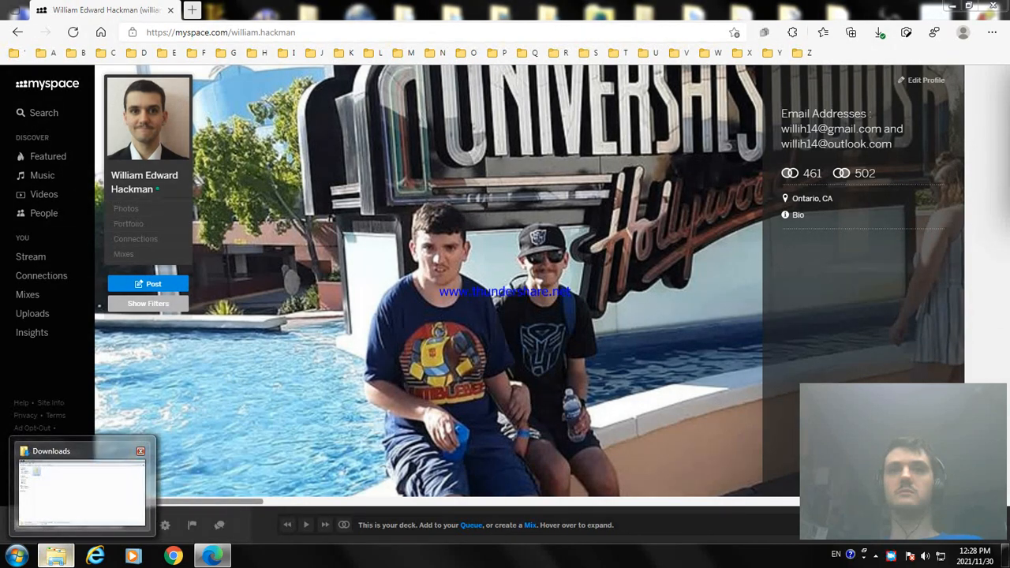
# Bring Explorer forward and show the Documents library, scrolled to the owner's folder.
pyautogui.click(79, 486)
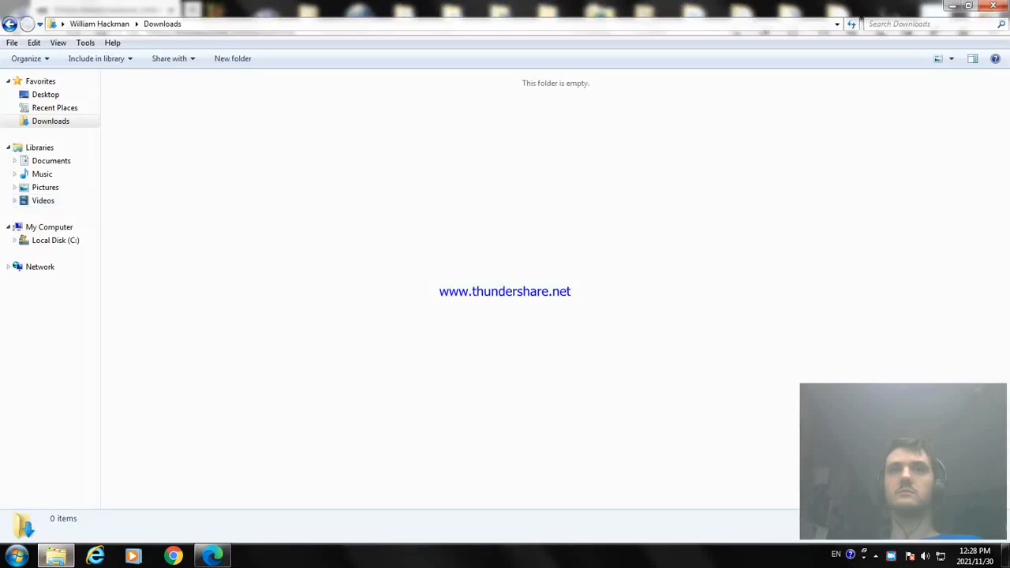
pyautogui.click(51, 161)
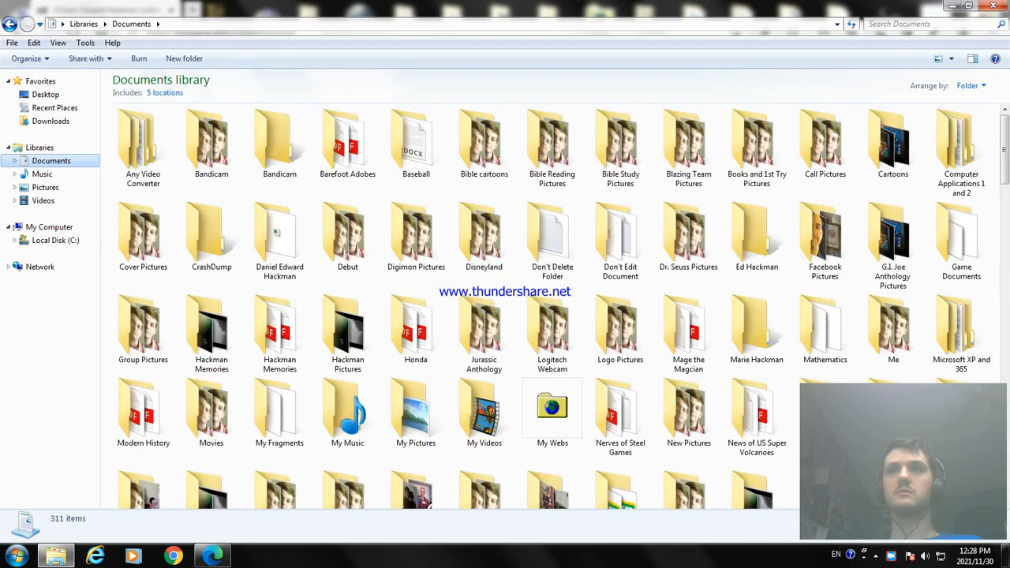
pyautogui.scroll(-3)
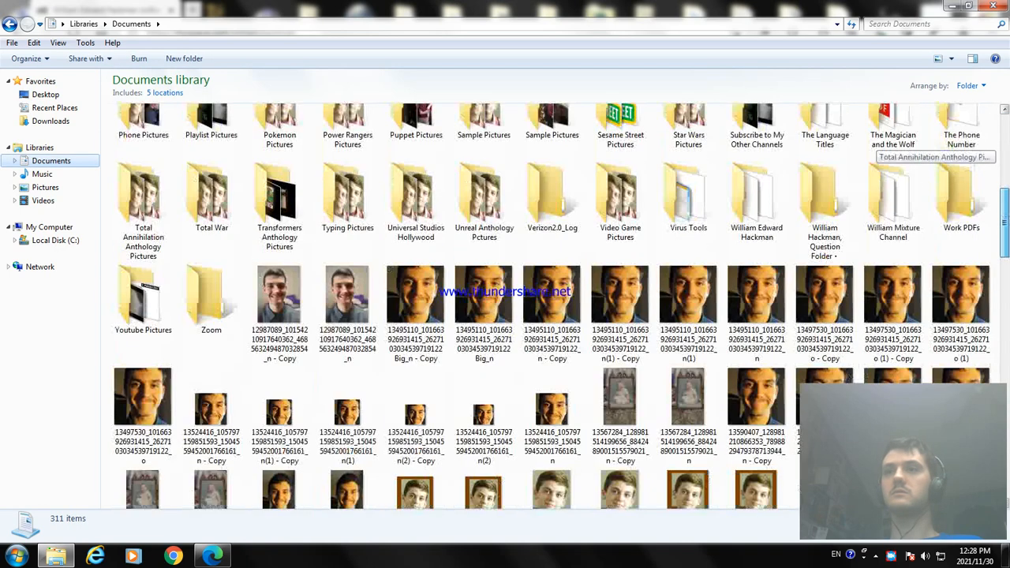
pyautogui.scroll(-3)
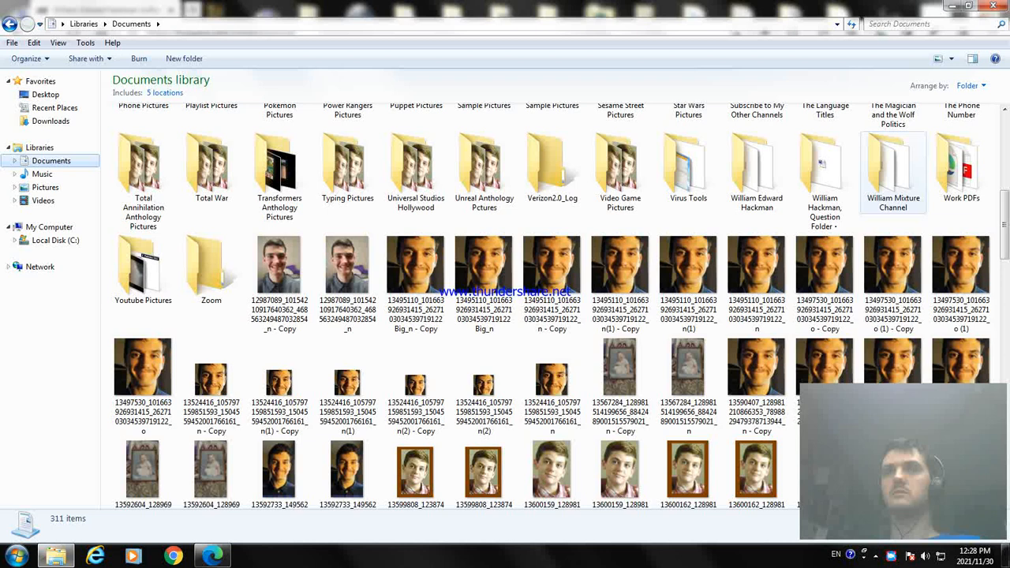
pyautogui.click(756, 161)
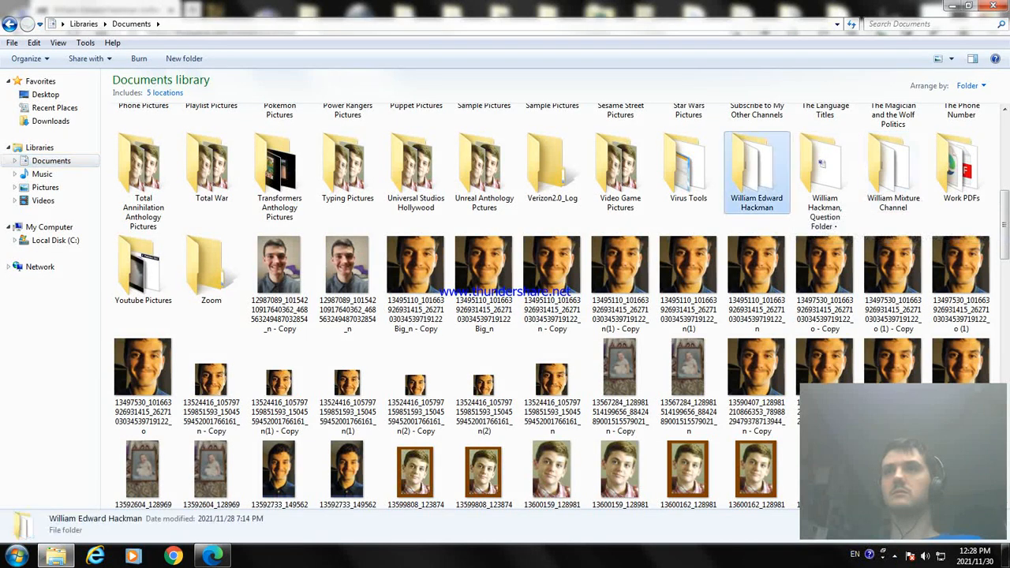
pyautogui.doubleClick(755, 166)
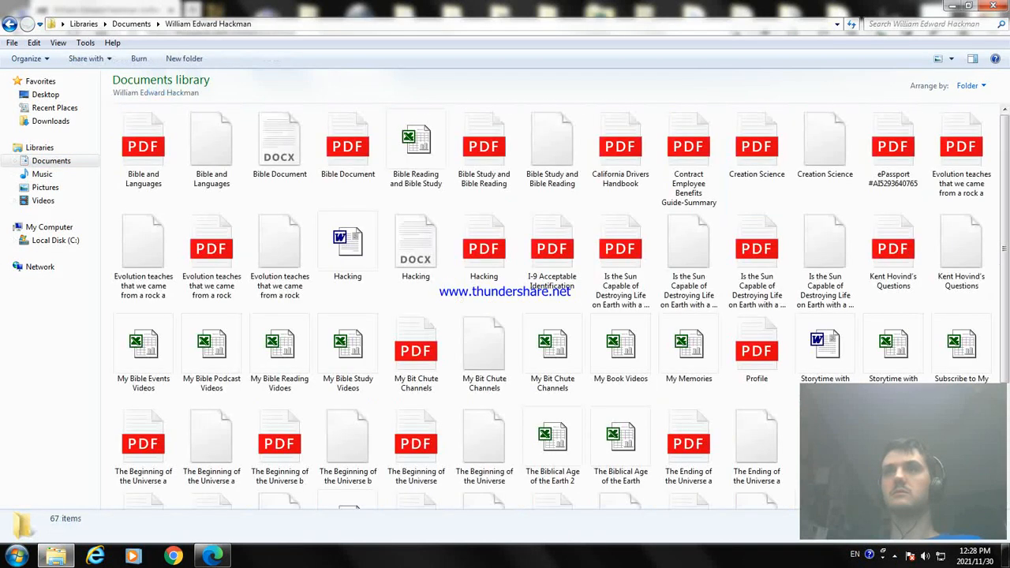
pyautogui.scroll(-3)
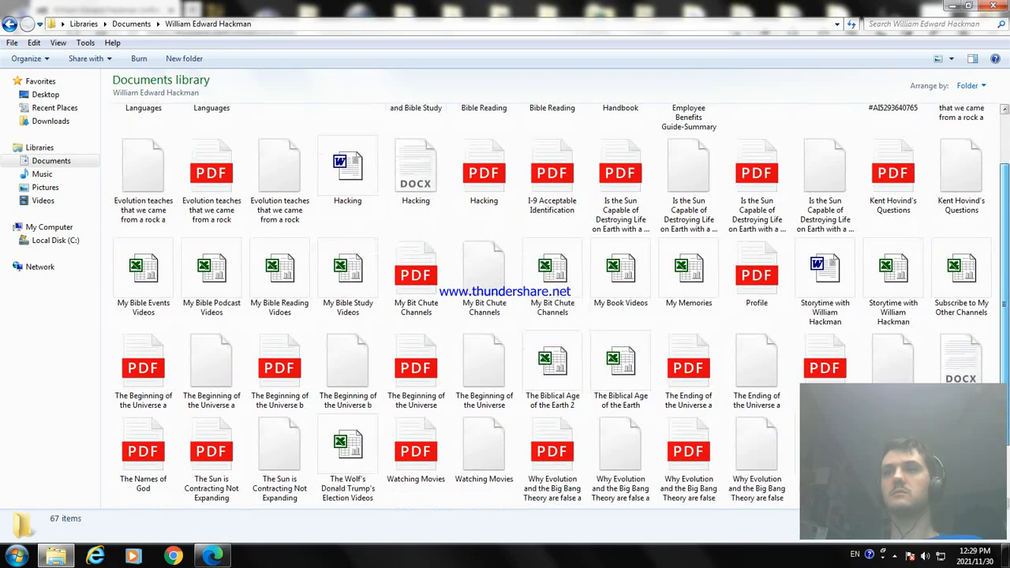
pyautogui.scroll(-3)
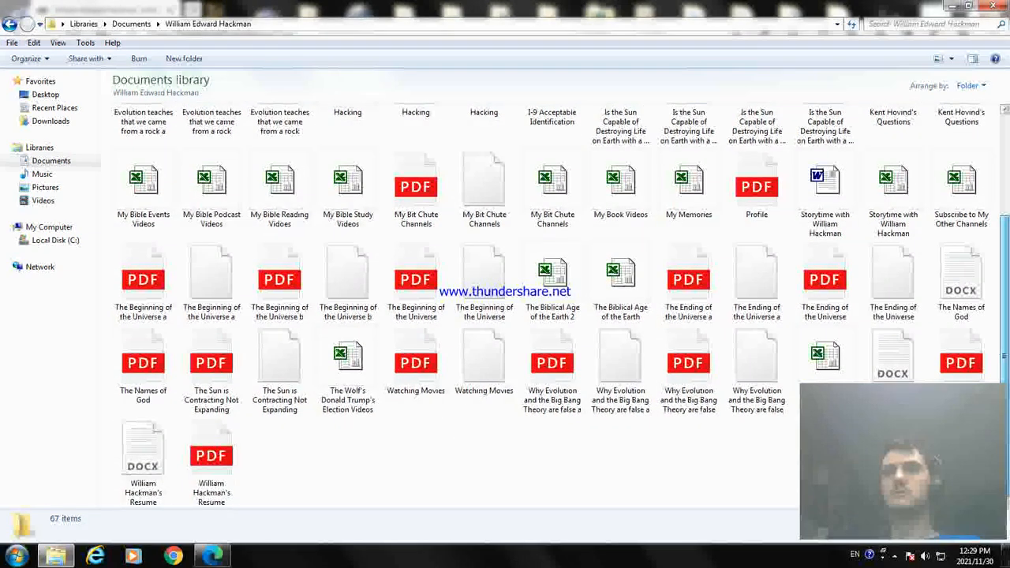
pyautogui.scroll(3)
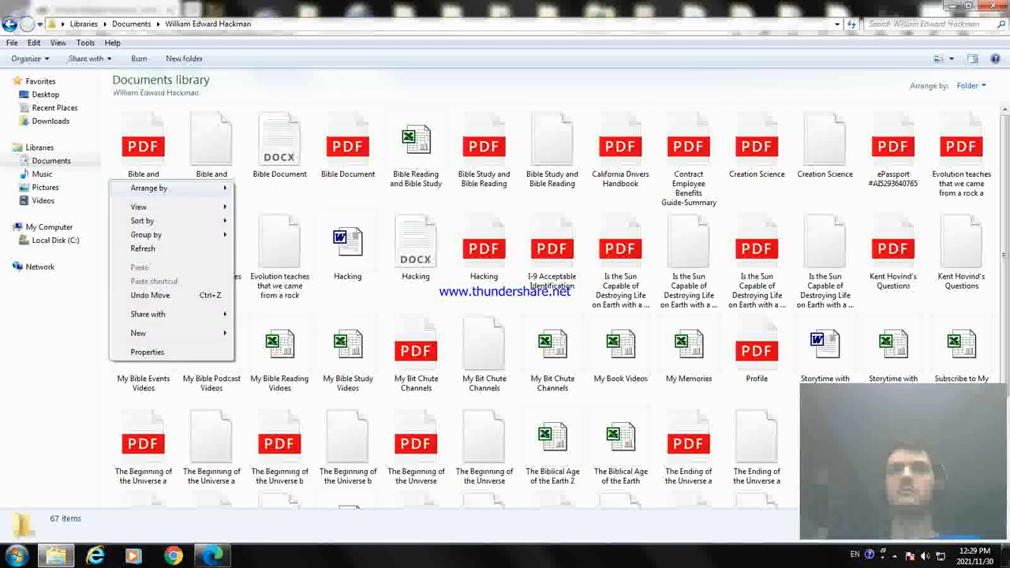
# Switch the folder view from List to Details with date, type and size columns.
pyautogui.click(139, 205)
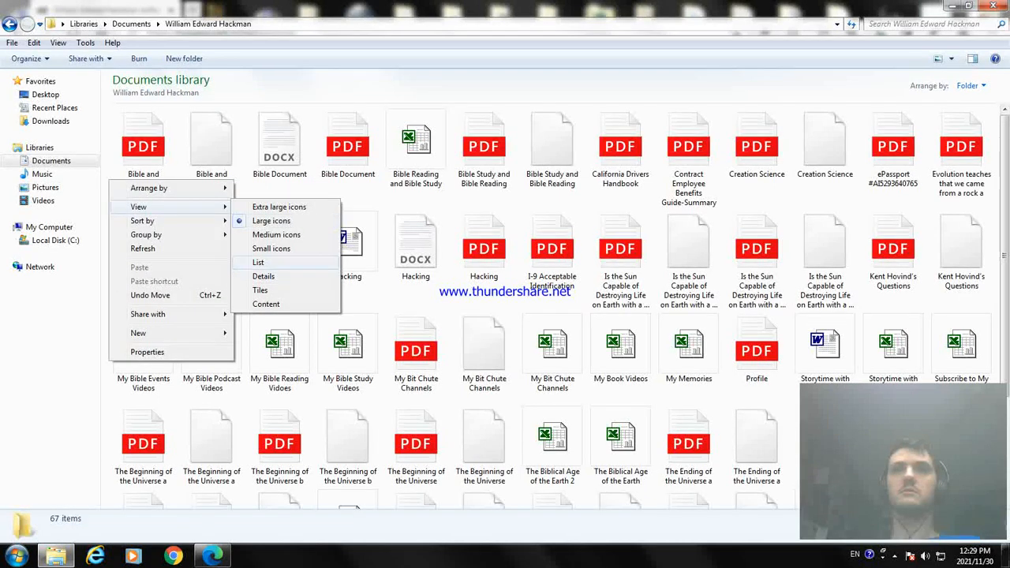
pyautogui.click(259, 262)
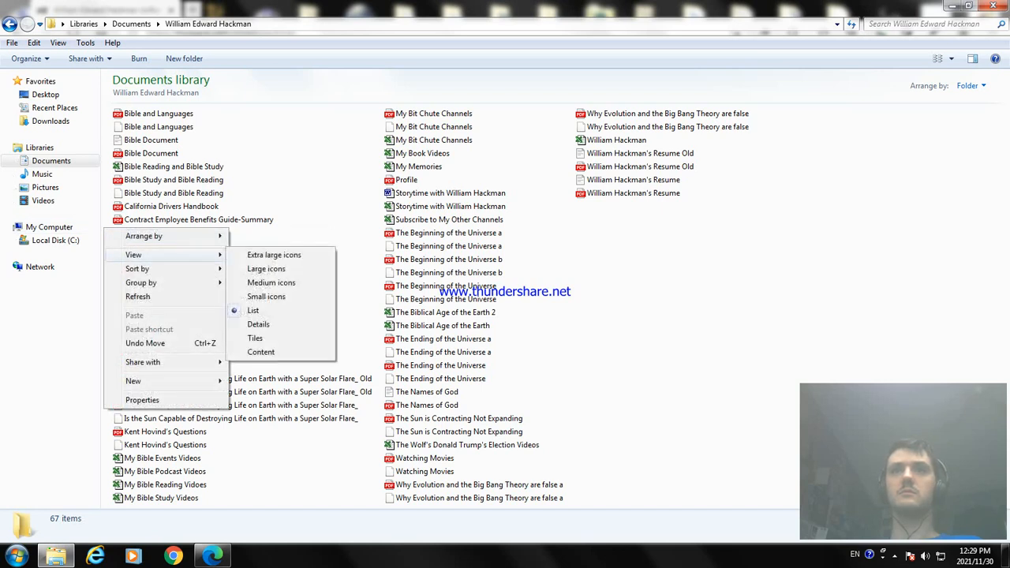
pyautogui.click(258, 325)
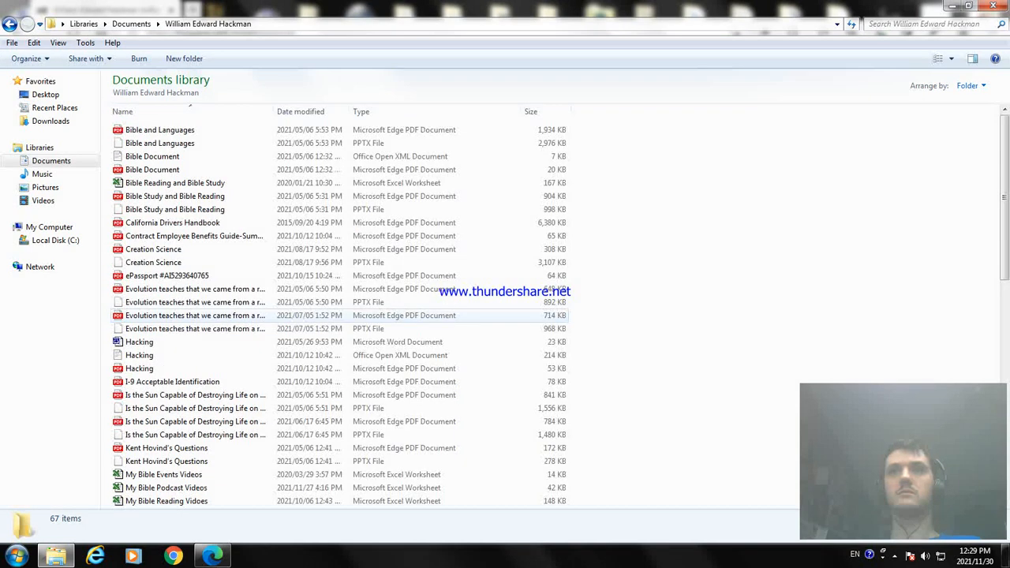
# Browse the detailed file list and select the My Bible Podcast Videos workbook.
pyautogui.scroll(-3)
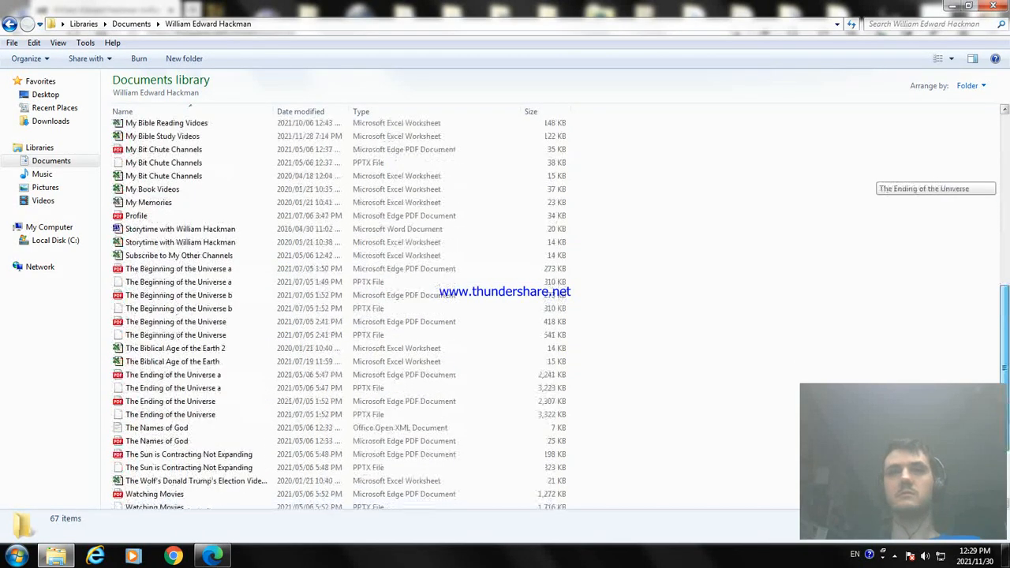
pyautogui.scroll(-3)
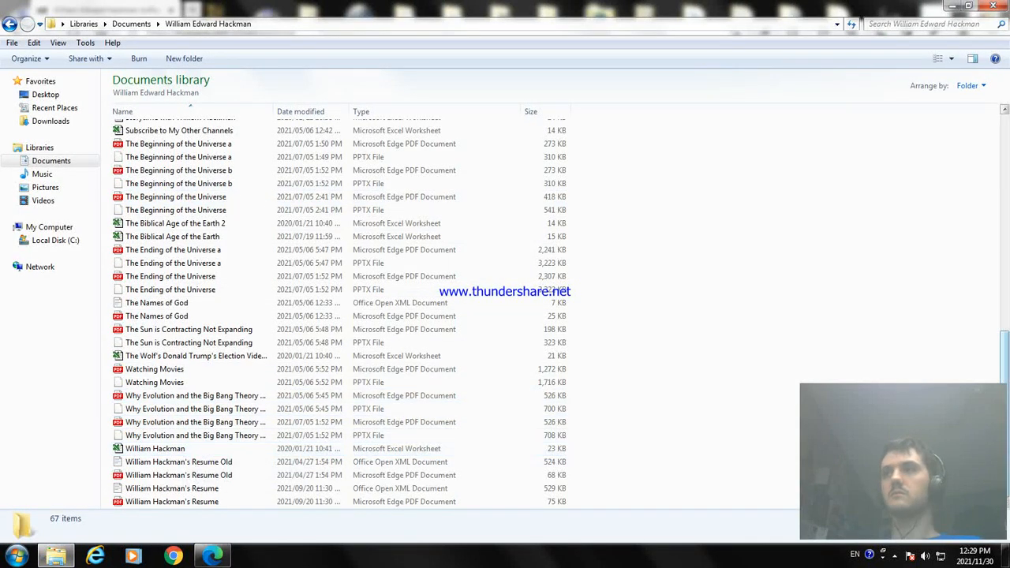
pyautogui.scroll(3)
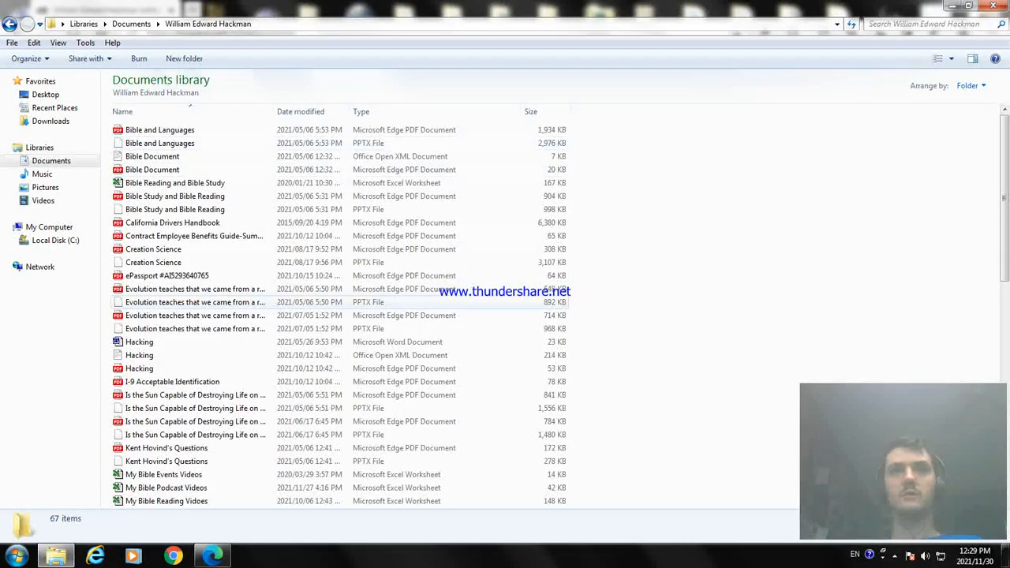
pyautogui.click(166, 486)
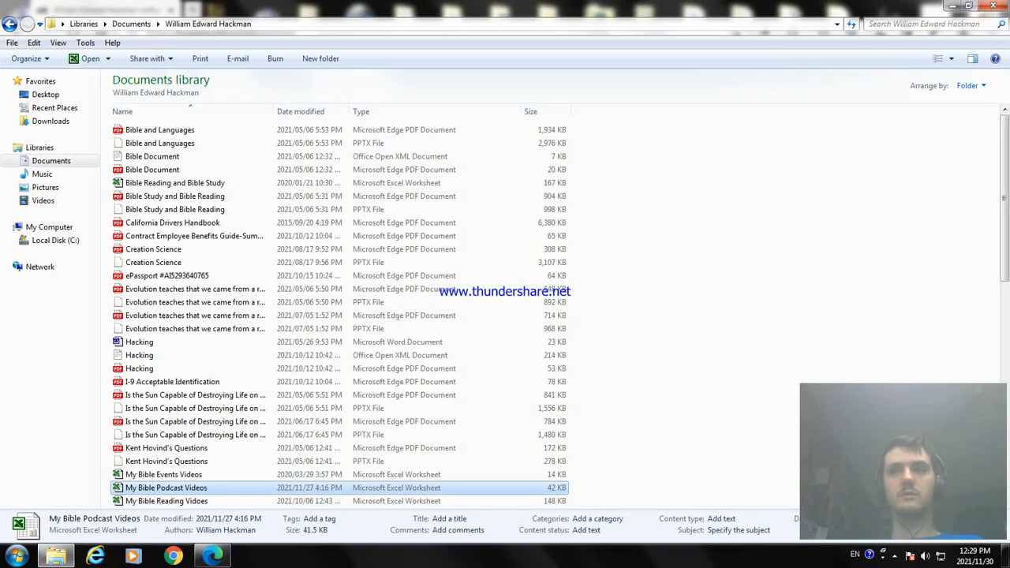
# Open My Bible Podcast Videos.xlsx in Excel and look across the episode sheet.
pyautogui.doubleClick(166, 486)
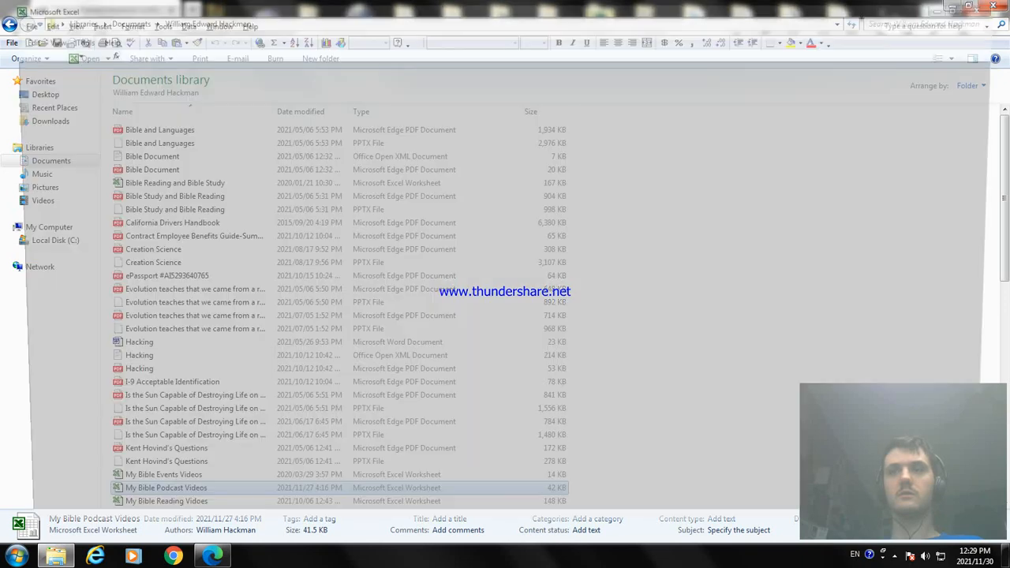
pyautogui.doubleClick(166, 486)
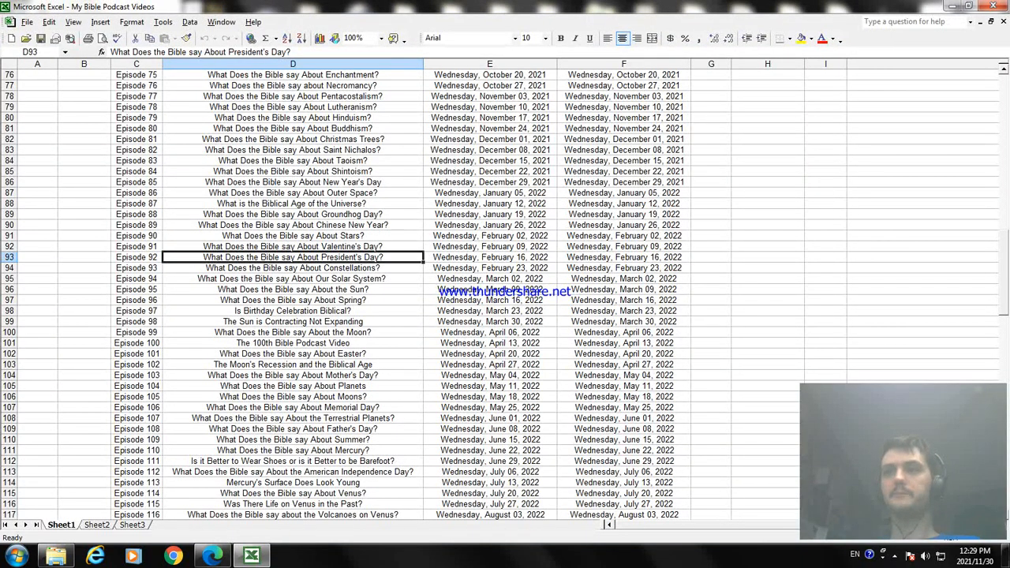
pyautogui.hscroll(3)
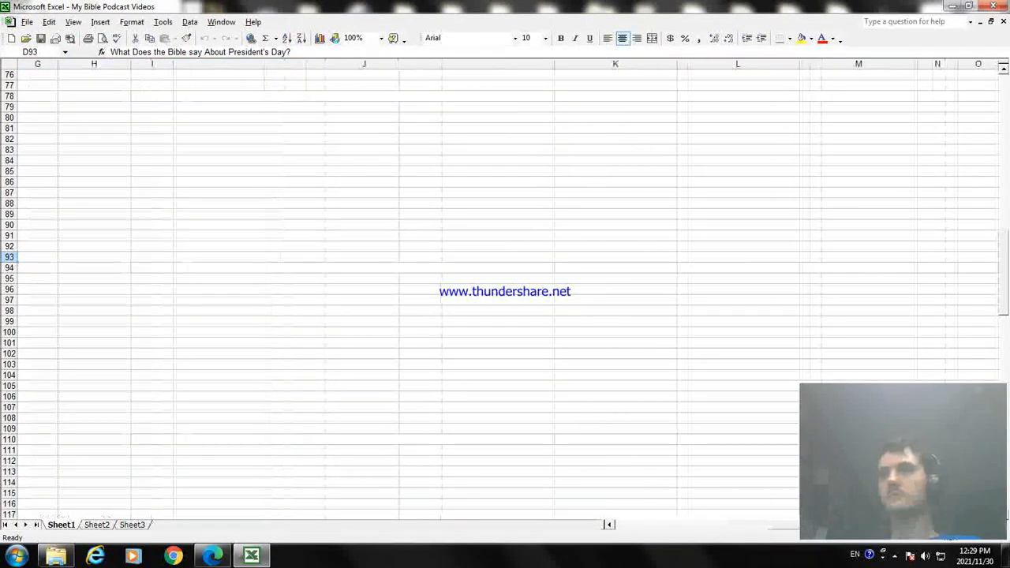
pyautogui.scroll(3)
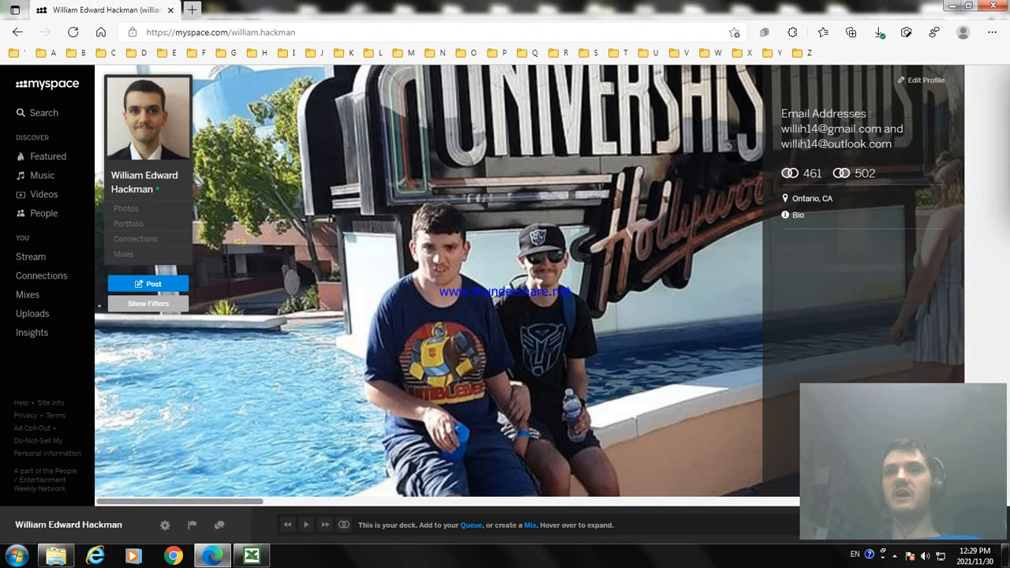
pyautogui.moveTo(192, 523)
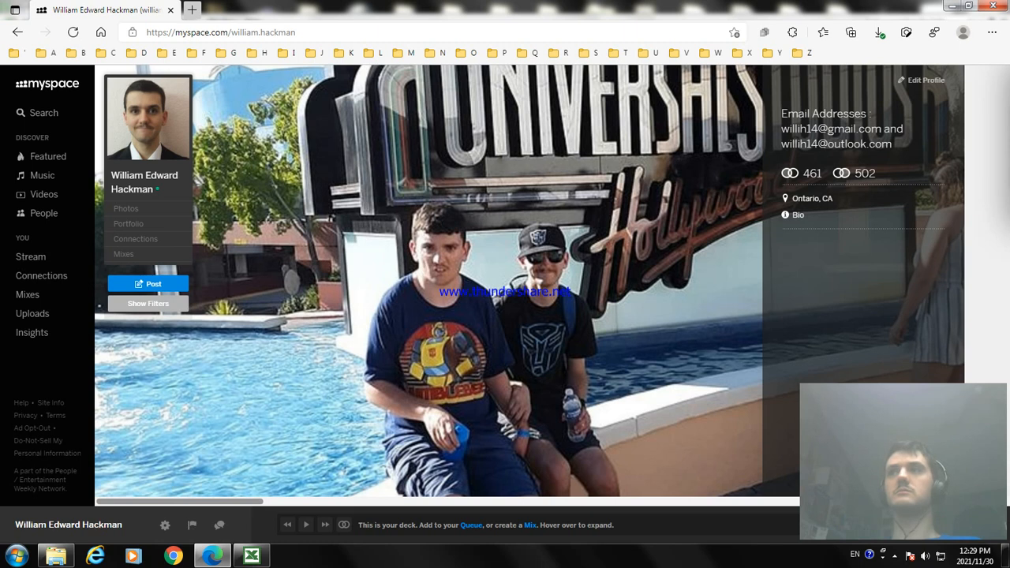
pyautogui.moveTo(811, 172)
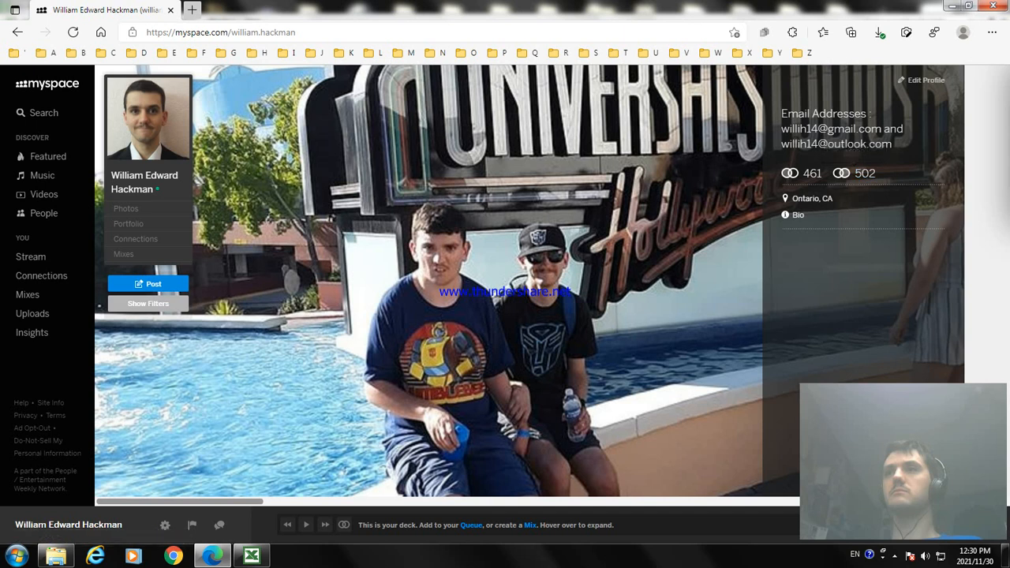
pyautogui.moveTo(789, 172)
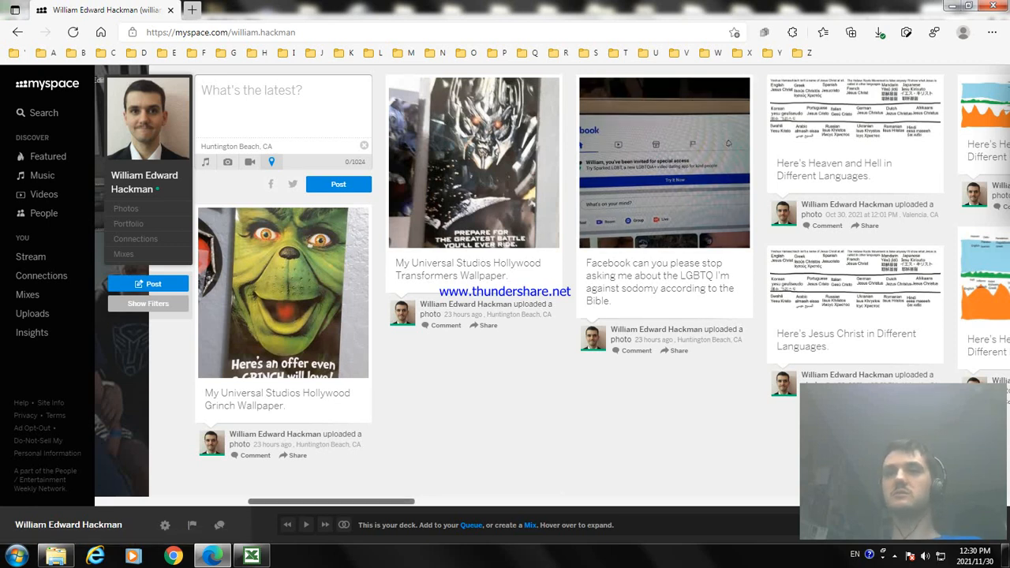
pyautogui.hscroll(3)
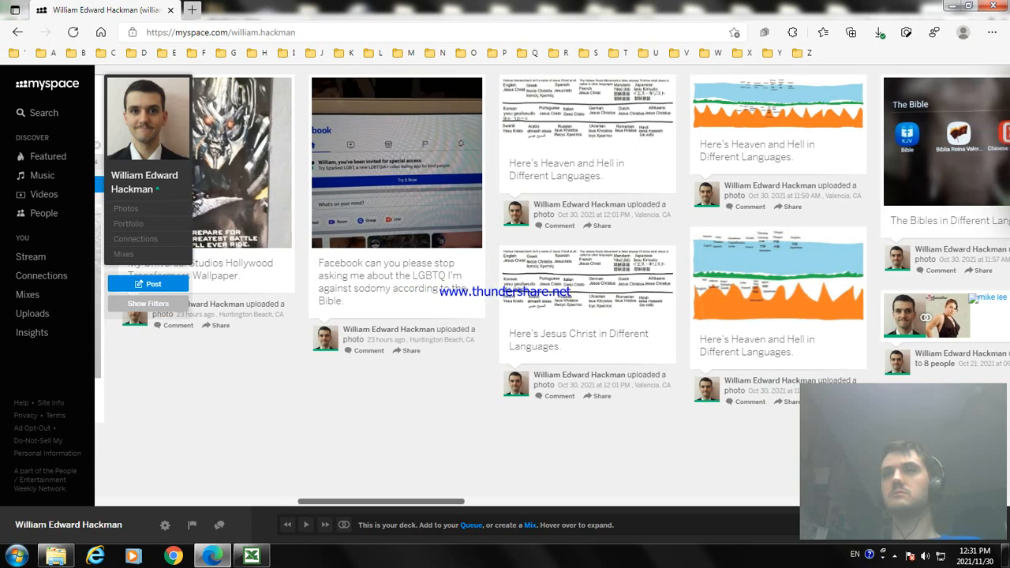
pyautogui.hscroll(3)
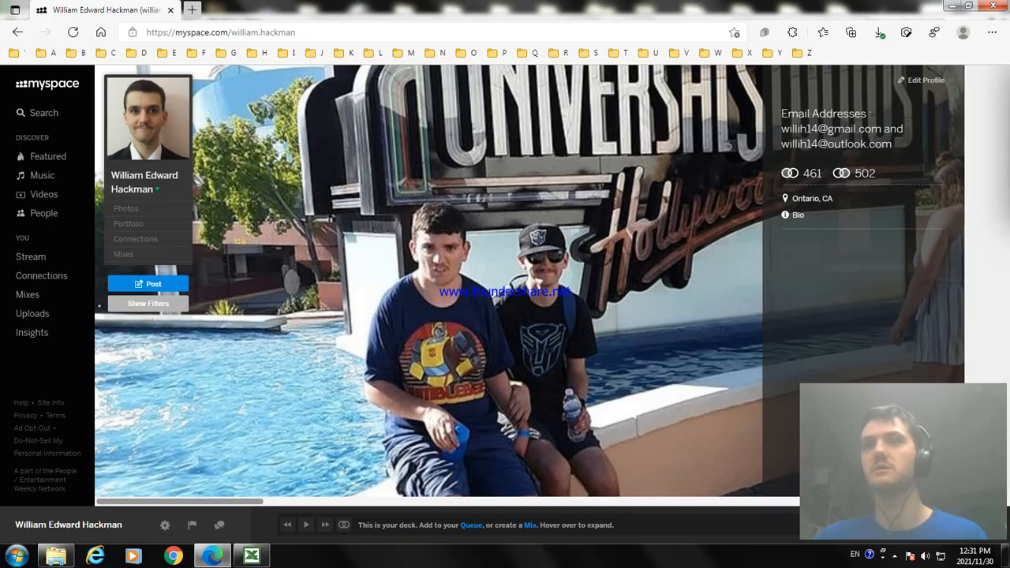
# Return to the podcast workbook in Excel and select empty cell J23 below the trailers list.
pyautogui.click(251, 555)
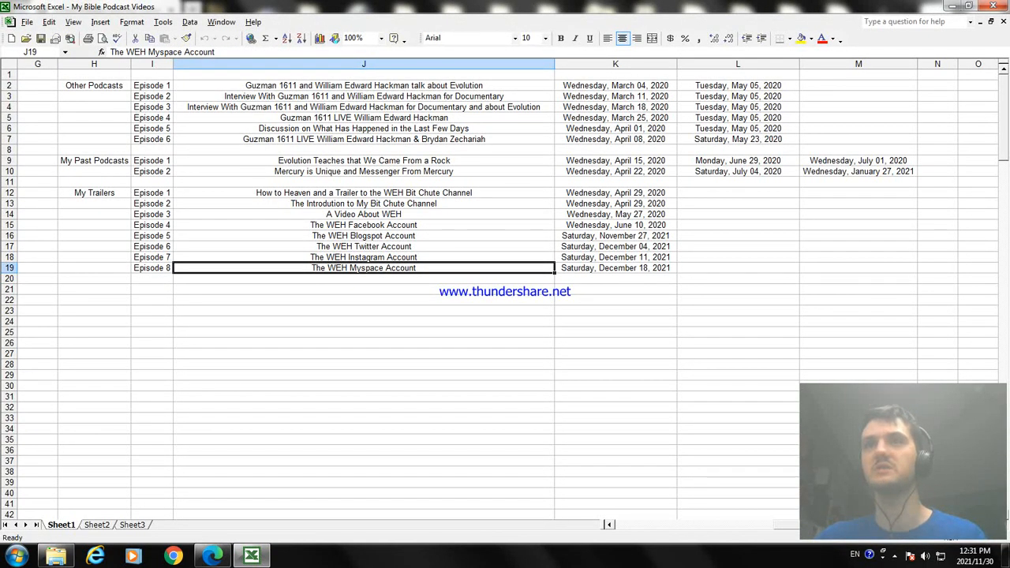
pyautogui.click(363, 310)
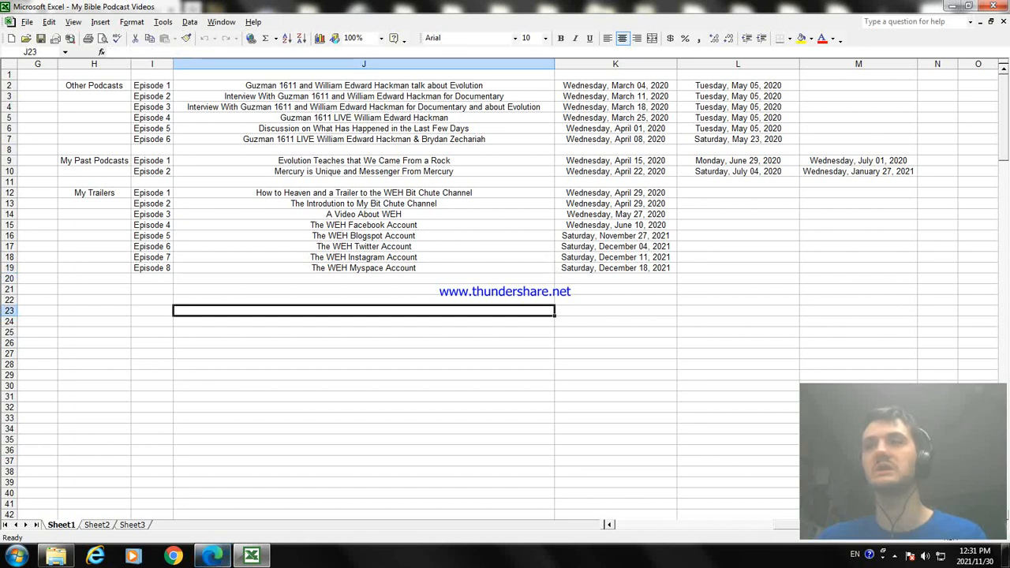